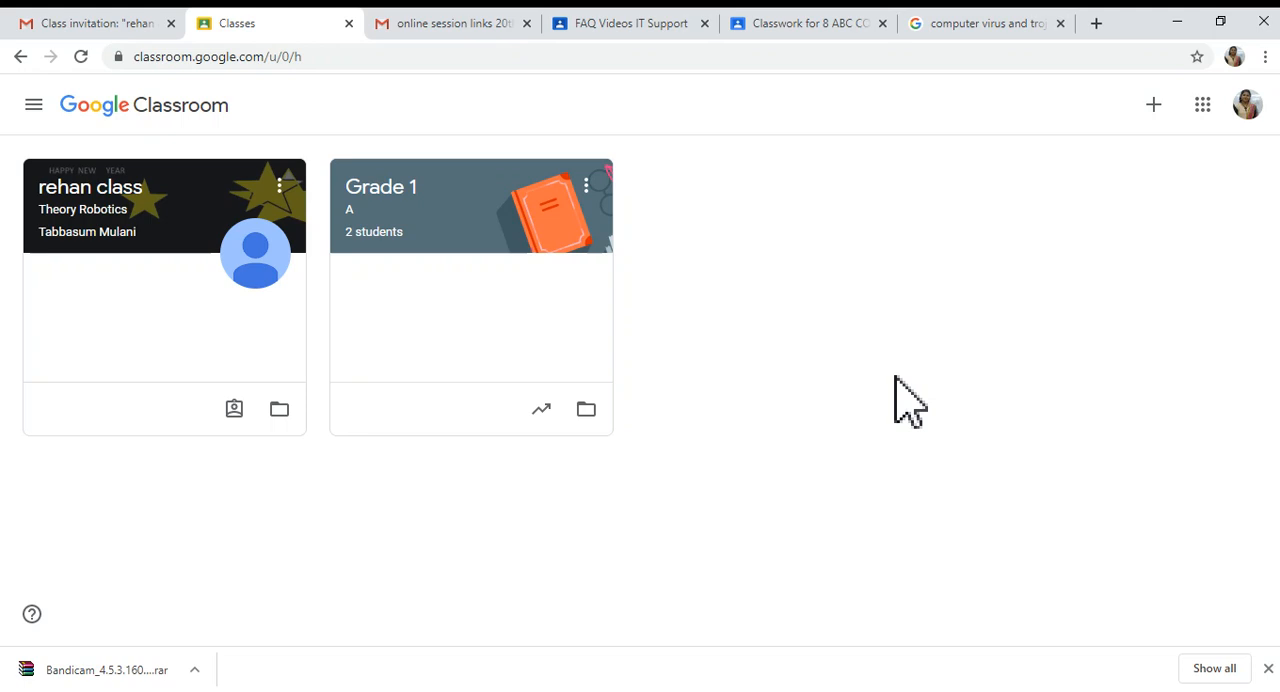
pyautogui.moveTo(240, 275)
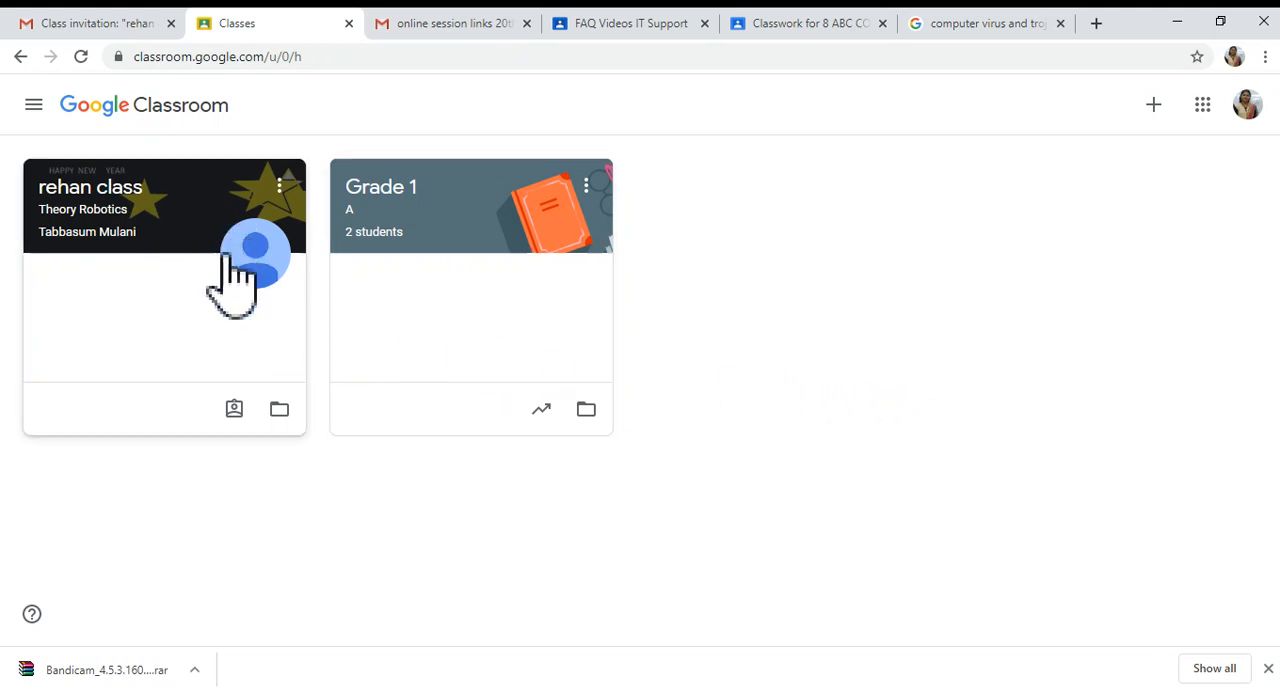
pyautogui.moveTo(150, 210)
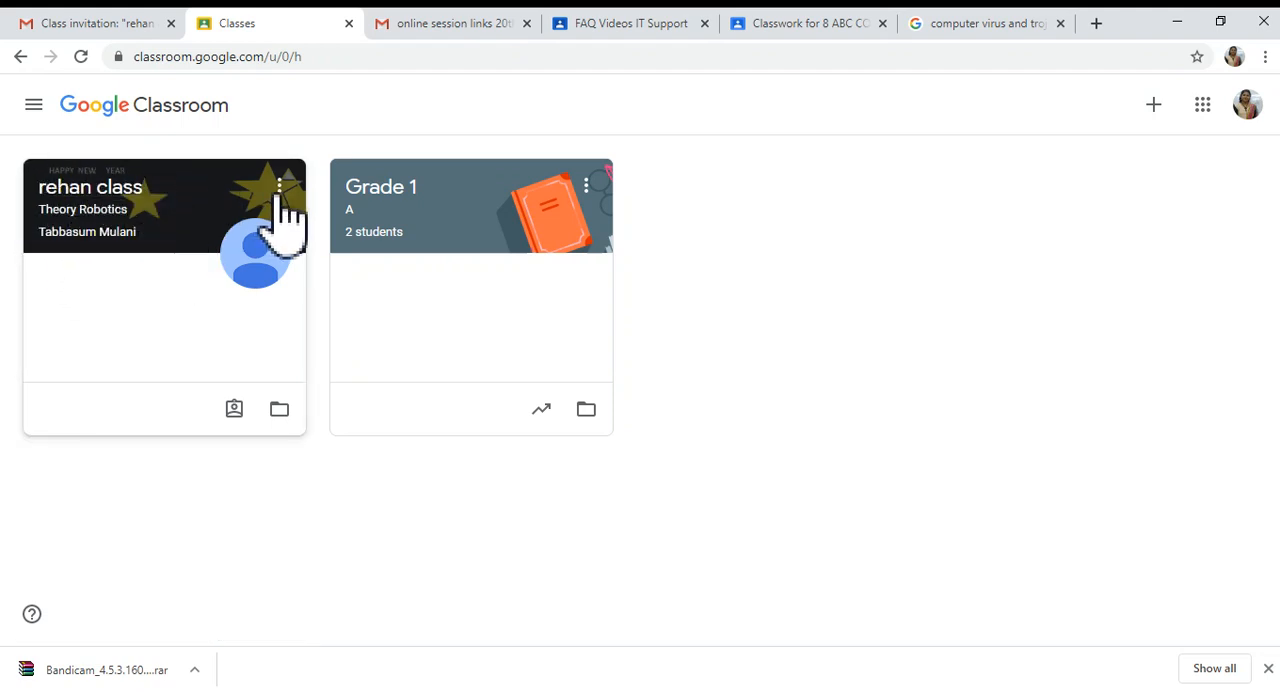
pyautogui.moveTo(270, 210)
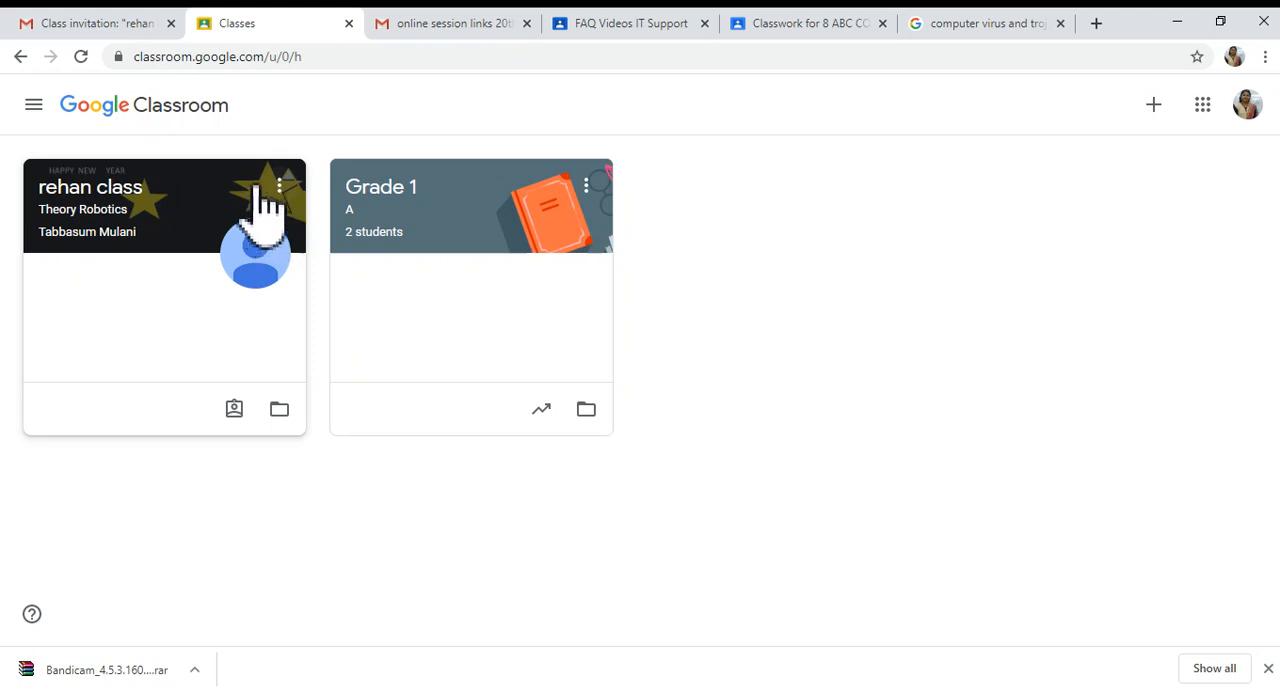
pyautogui.moveTo(320, 210)
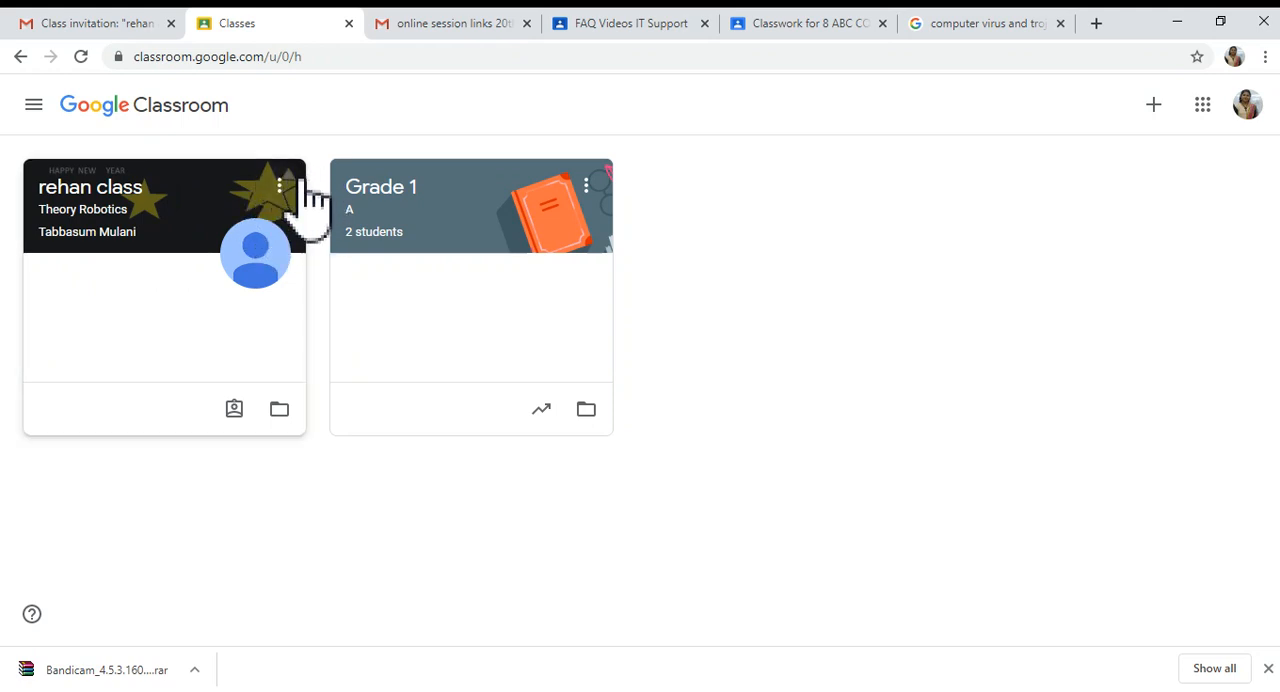
pyautogui.moveTo(290, 220)
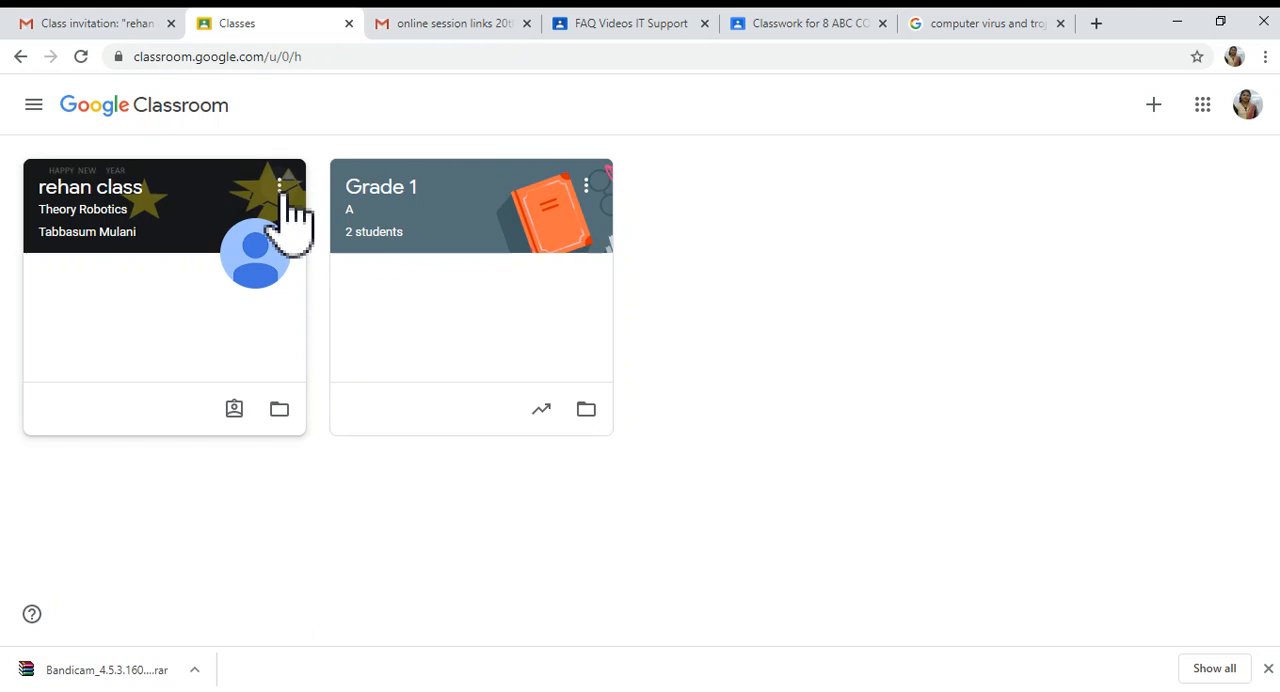
# - Open the three-dot options menu on the rehan class card
pyautogui.click(280, 186)
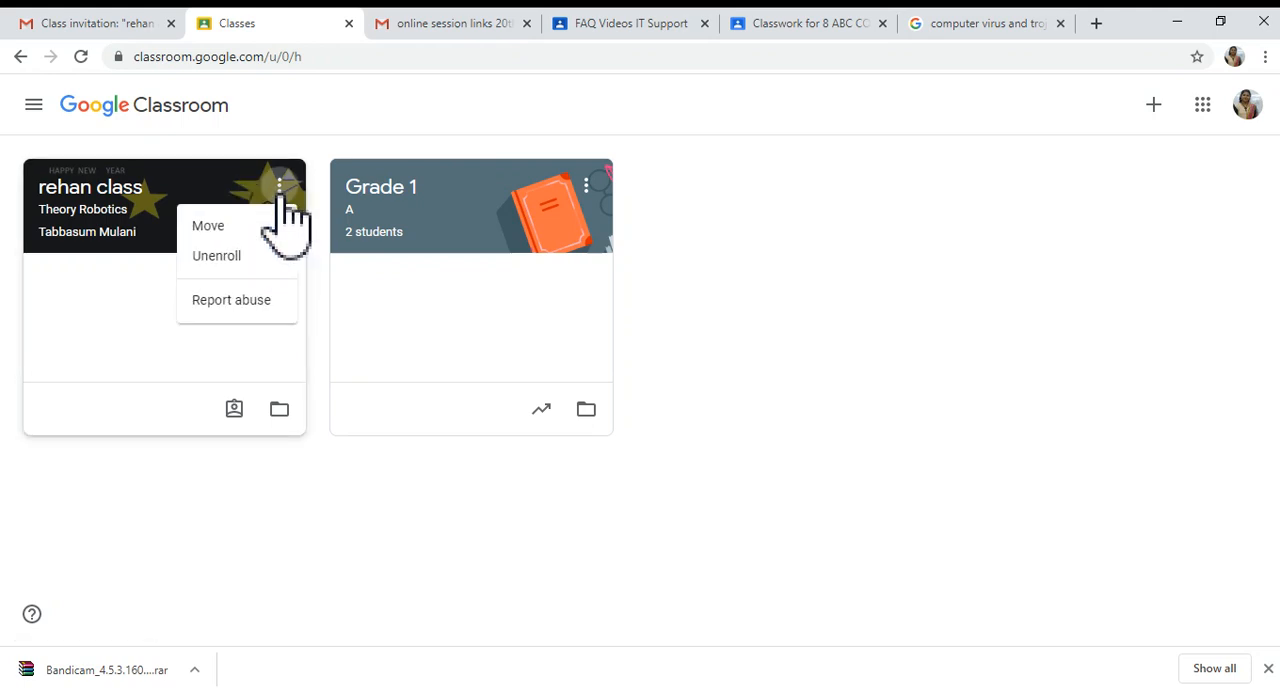
pyautogui.moveTo(216, 255)
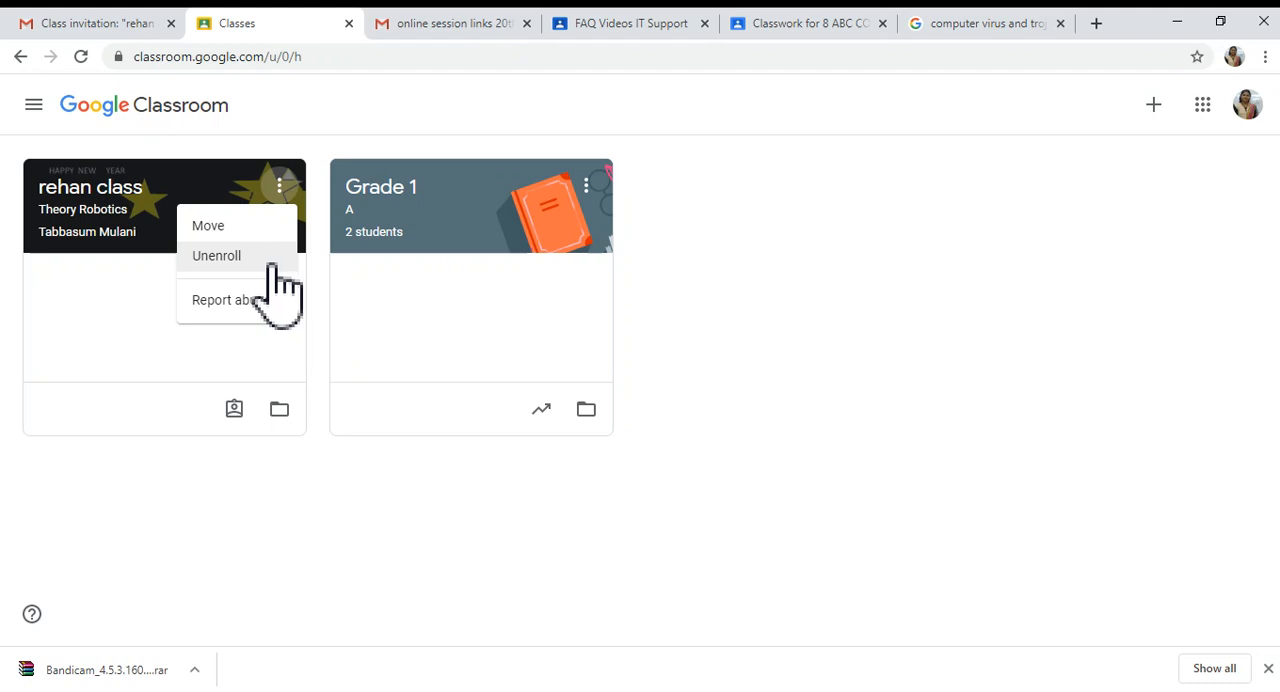
pyautogui.moveTo(270, 285)
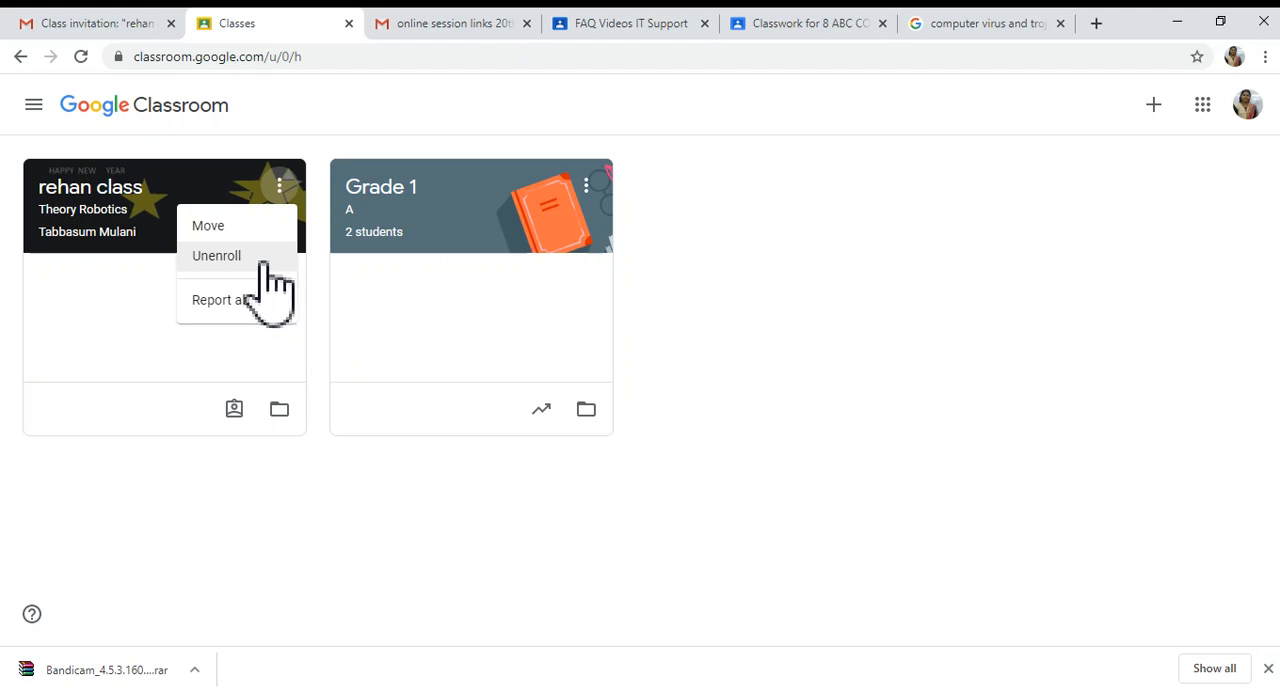
# - Unenroll from rehan class and confirm, leaving only Grade 1 on the classes page
pyautogui.click(216, 255)
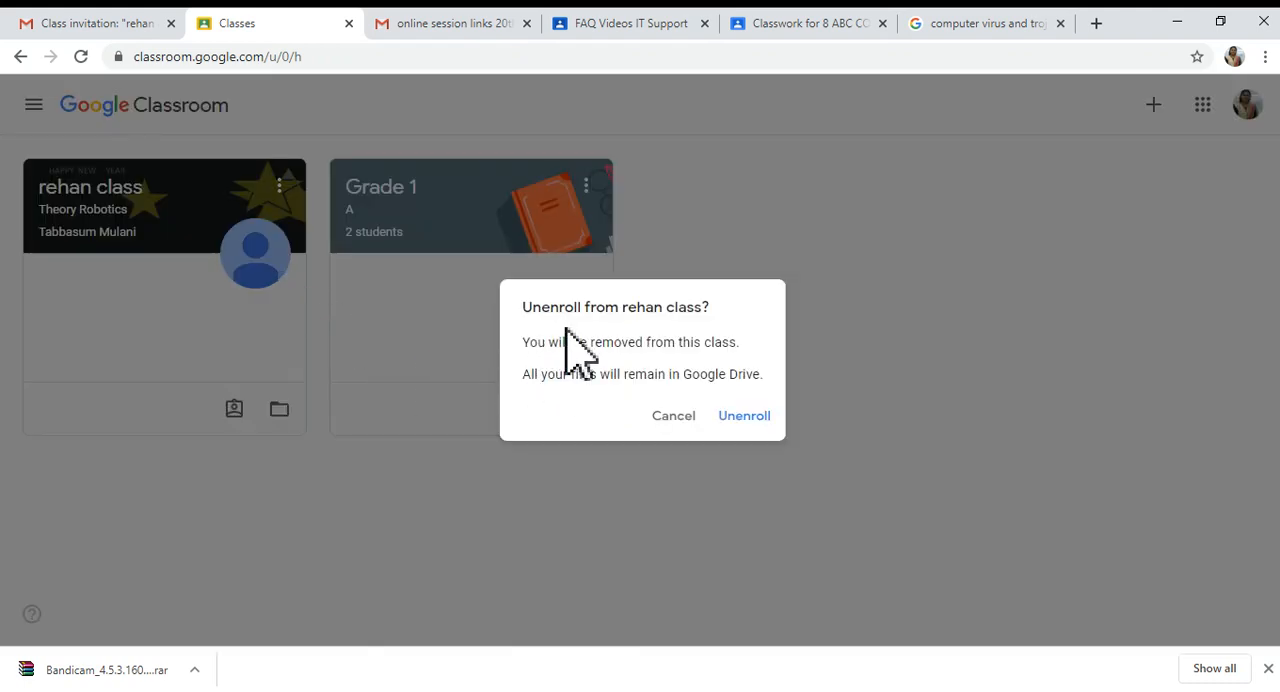
pyautogui.moveTo(765, 400)
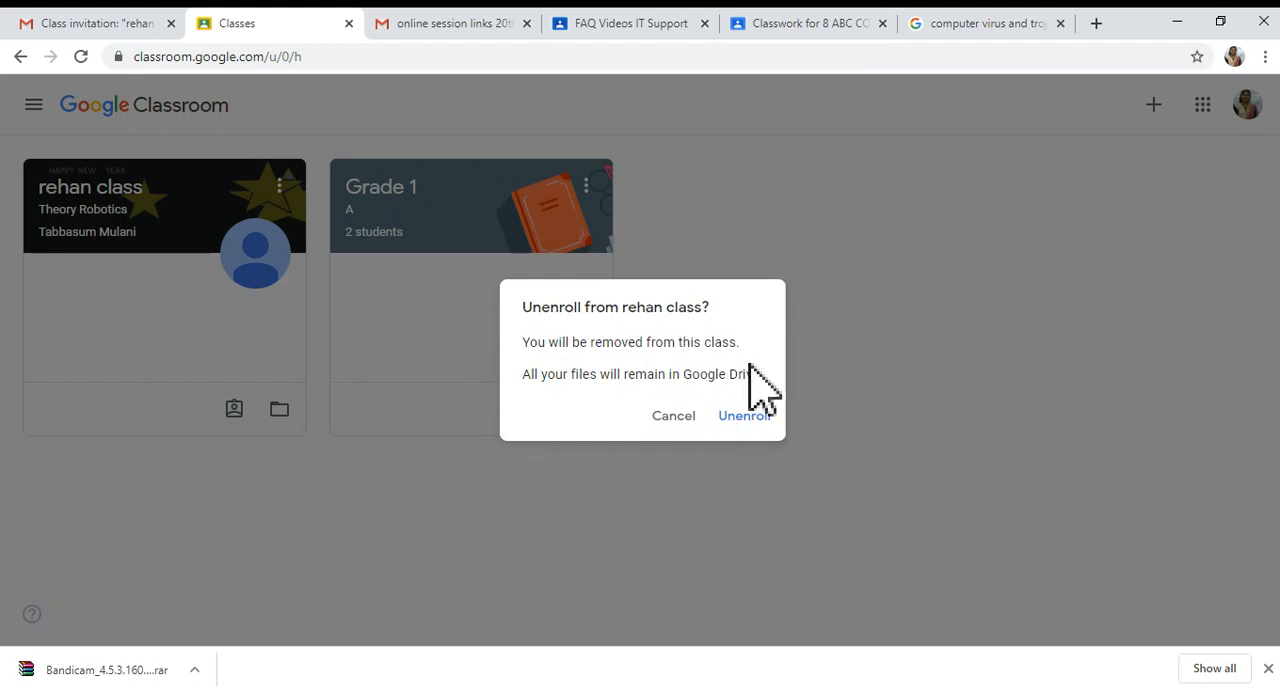
pyautogui.moveTo(755, 450)
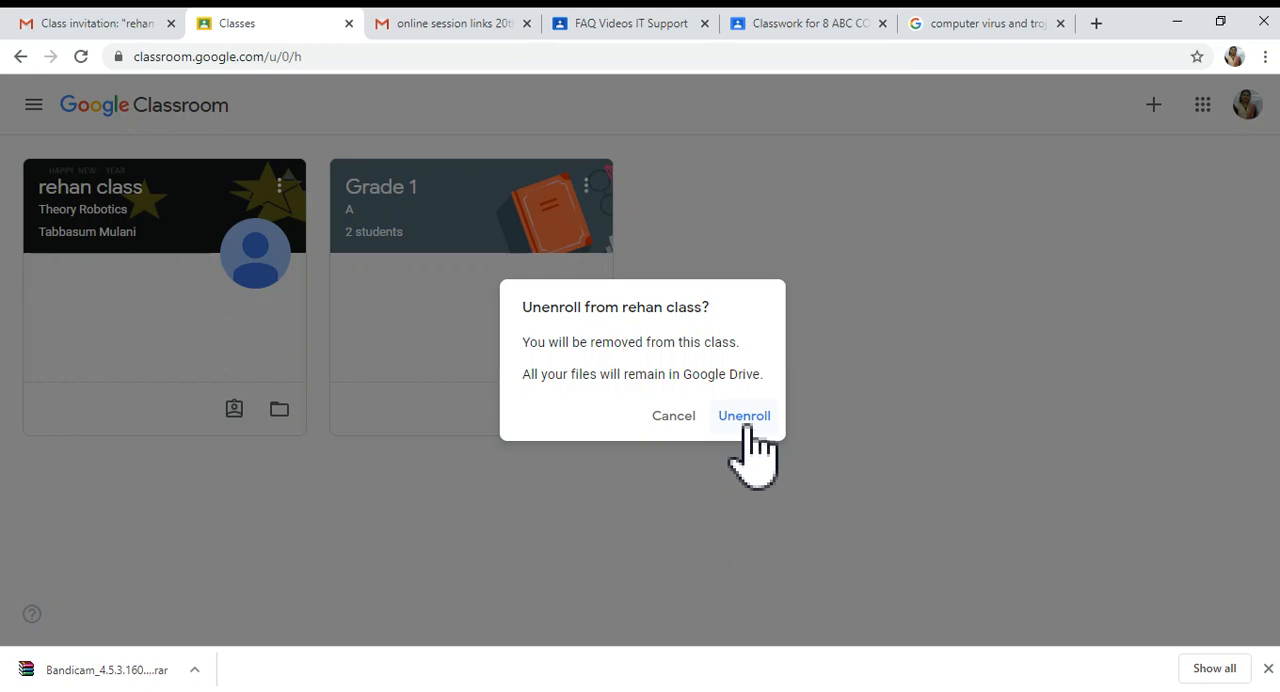
pyautogui.click(744, 415)
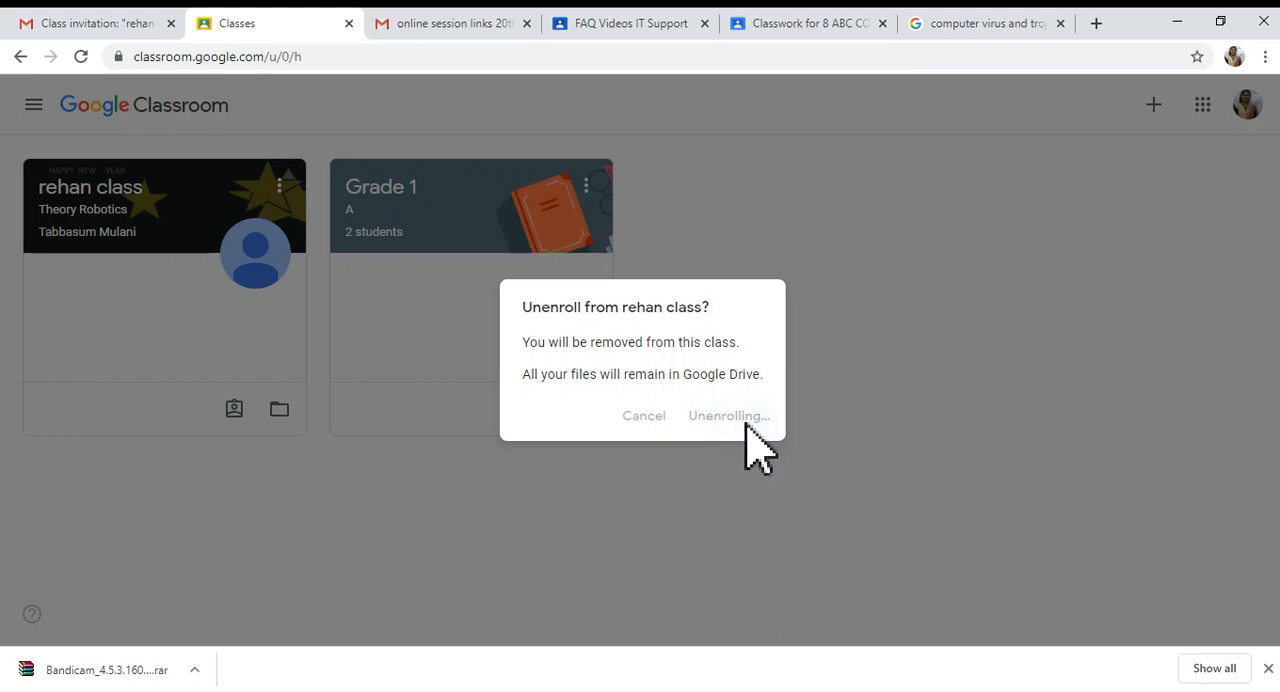
pyautogui.moveTo(727, 505)
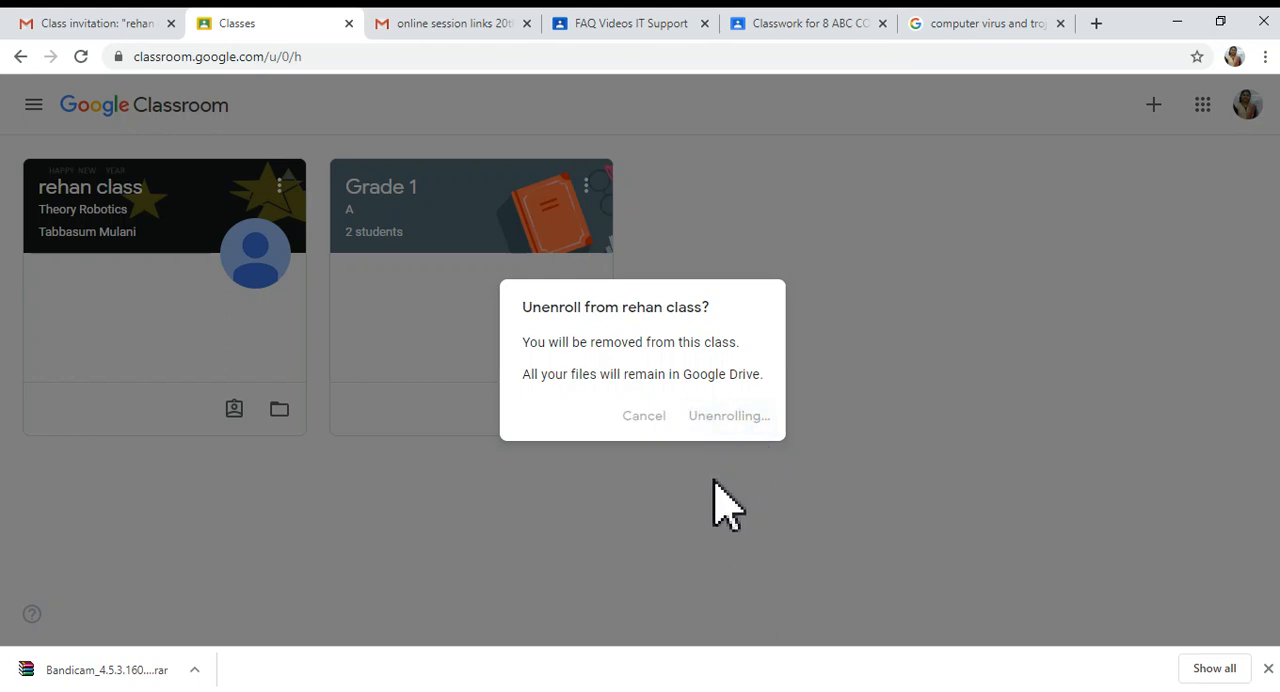
pyautogui.click(727, 415)
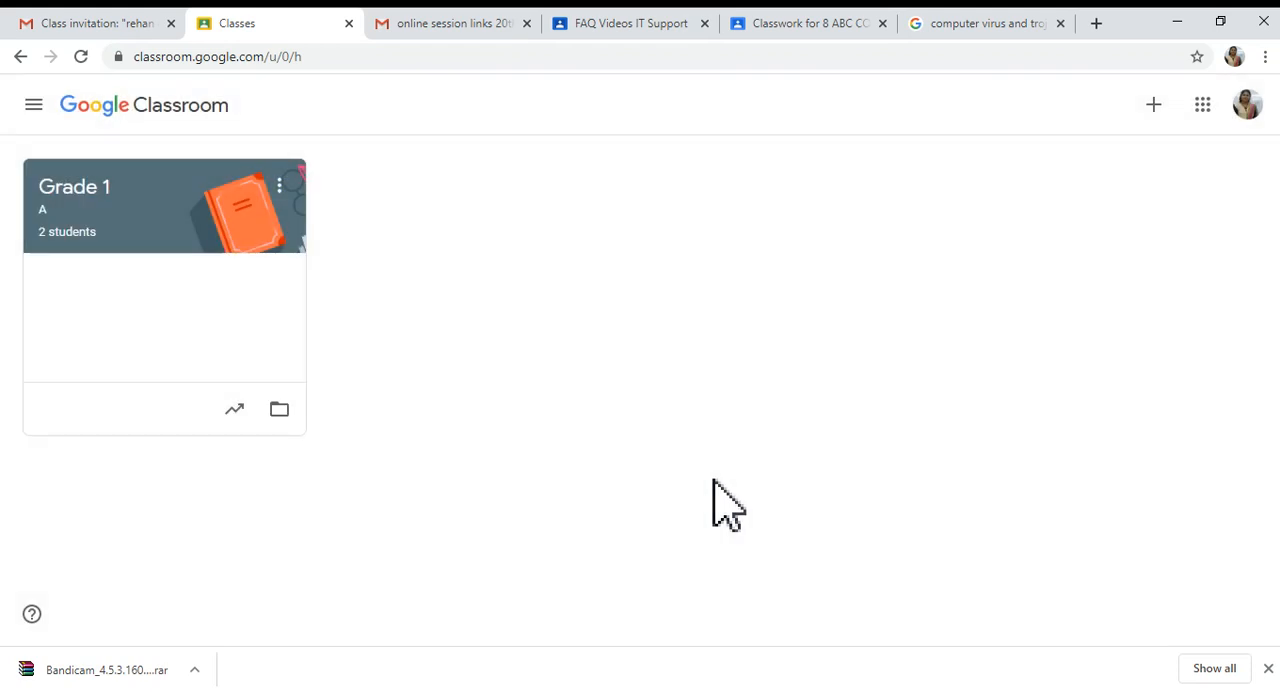
pyautogui.moveTo(770, 450)
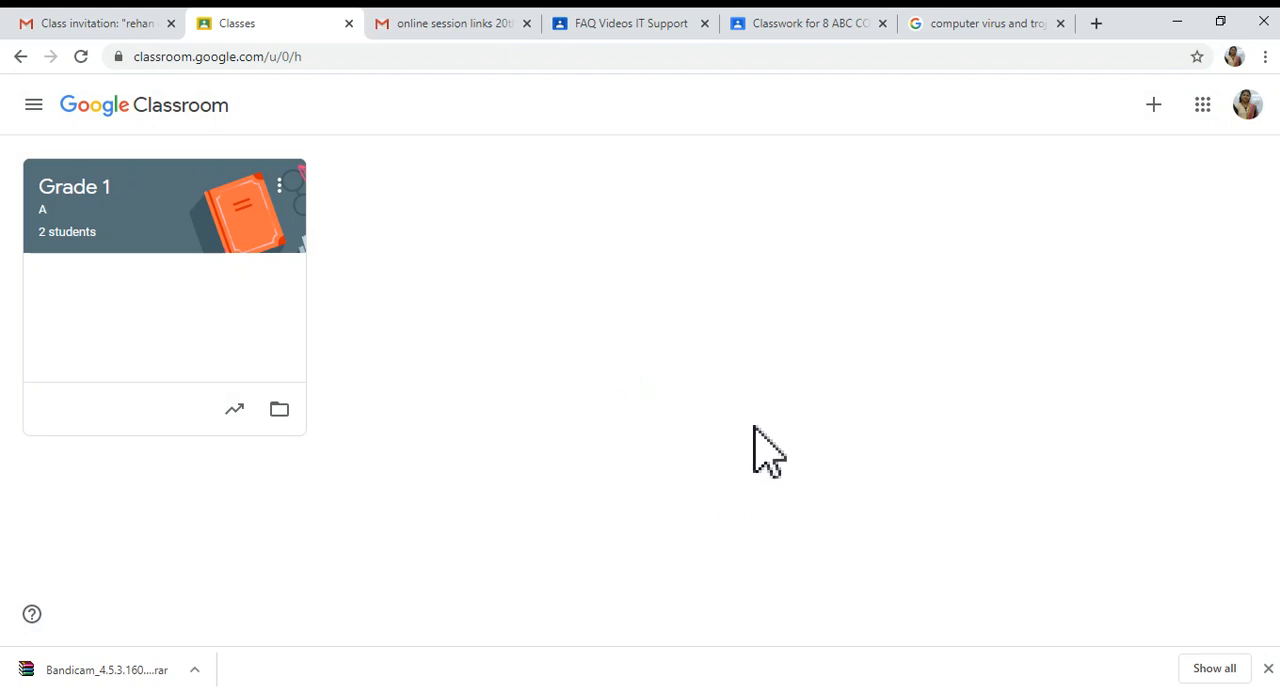